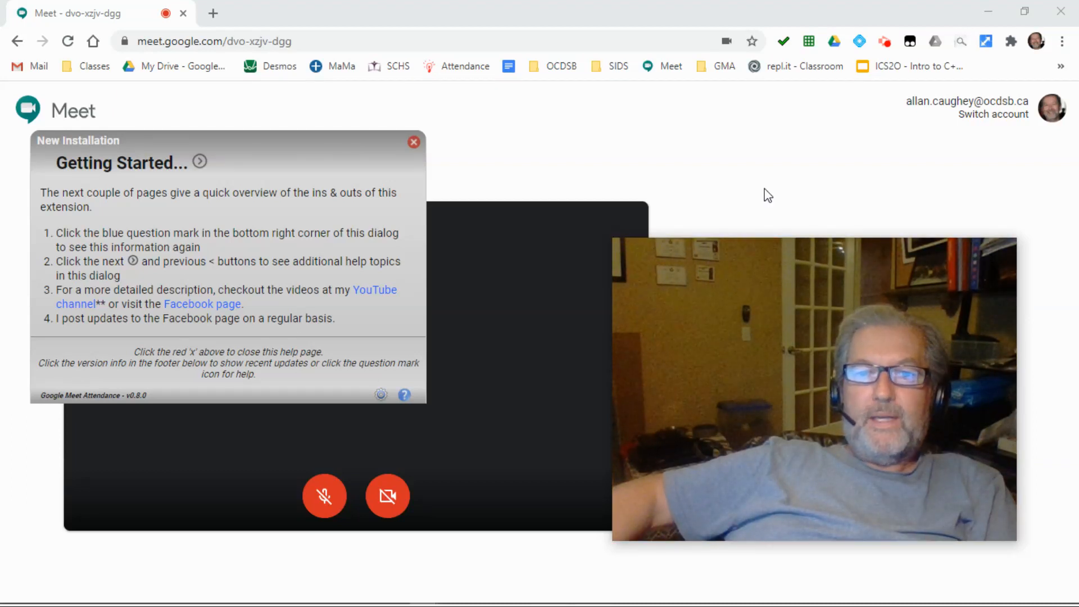
{"action": "mouse_move", "coordinate": [733, 190]}
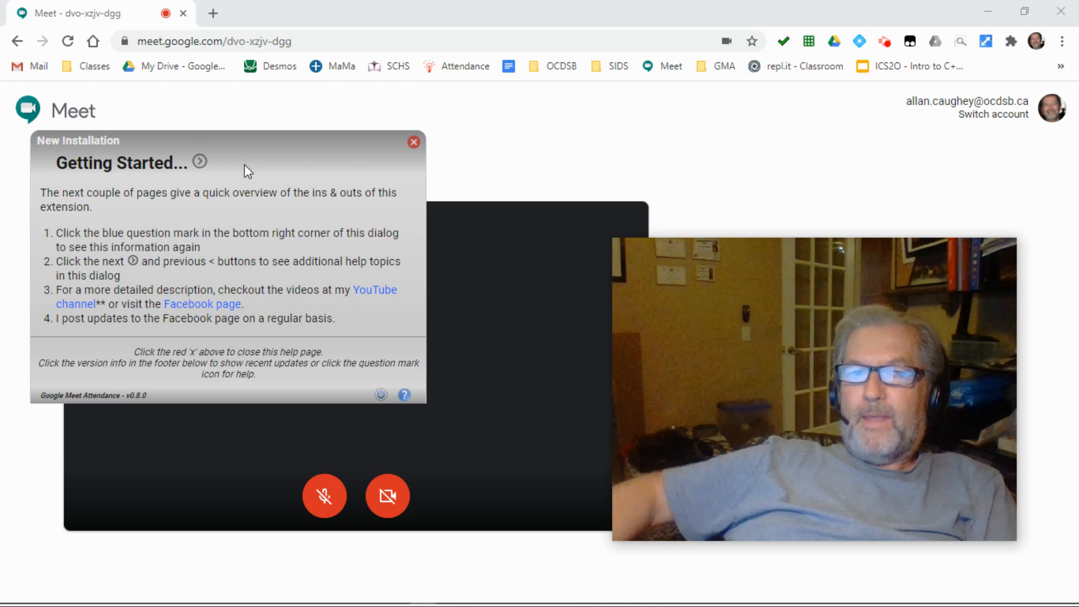
{"action": "mouse_move", "coordinate": [199, 162]}
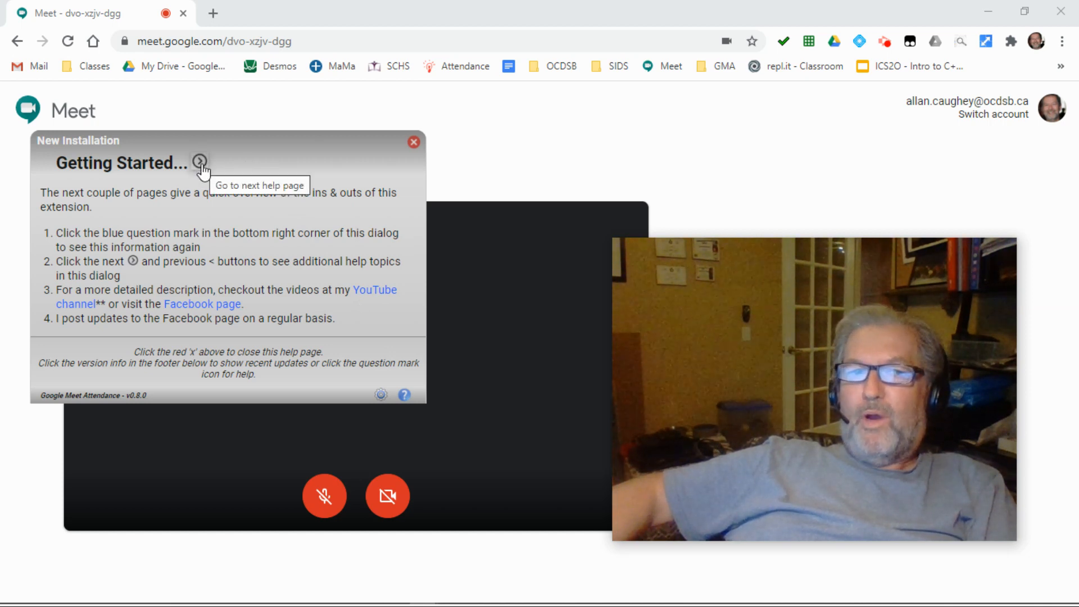
Step: Browse the help pages (Taking Attendance, Starting the Meet), close them, then reopen them
{"action": "left_click", "coordinate": [201, 163]}
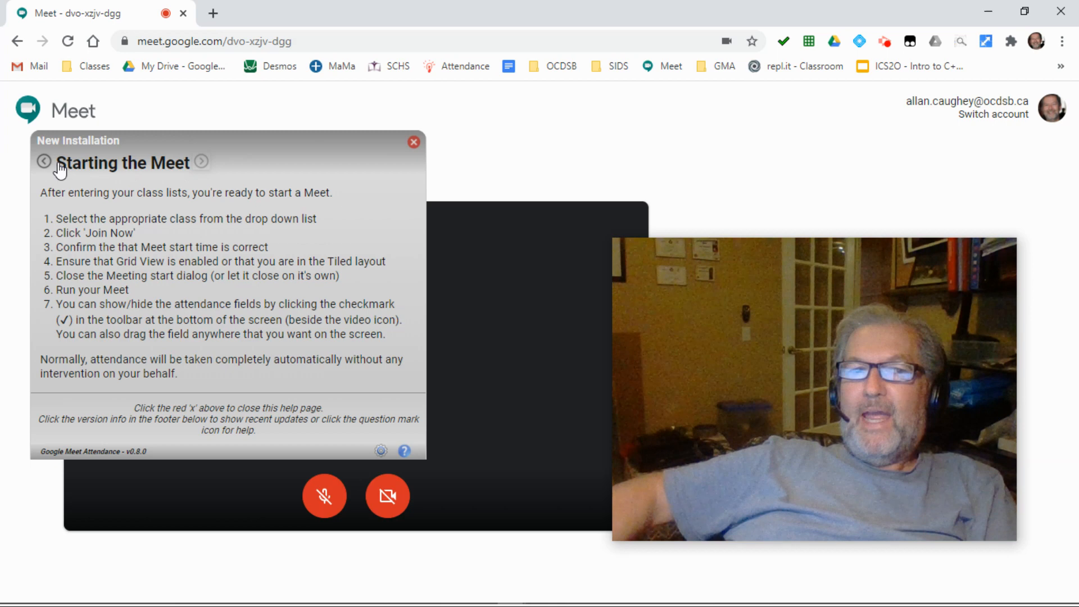
{"action": "left_click", "coordinate": [202, 162]}
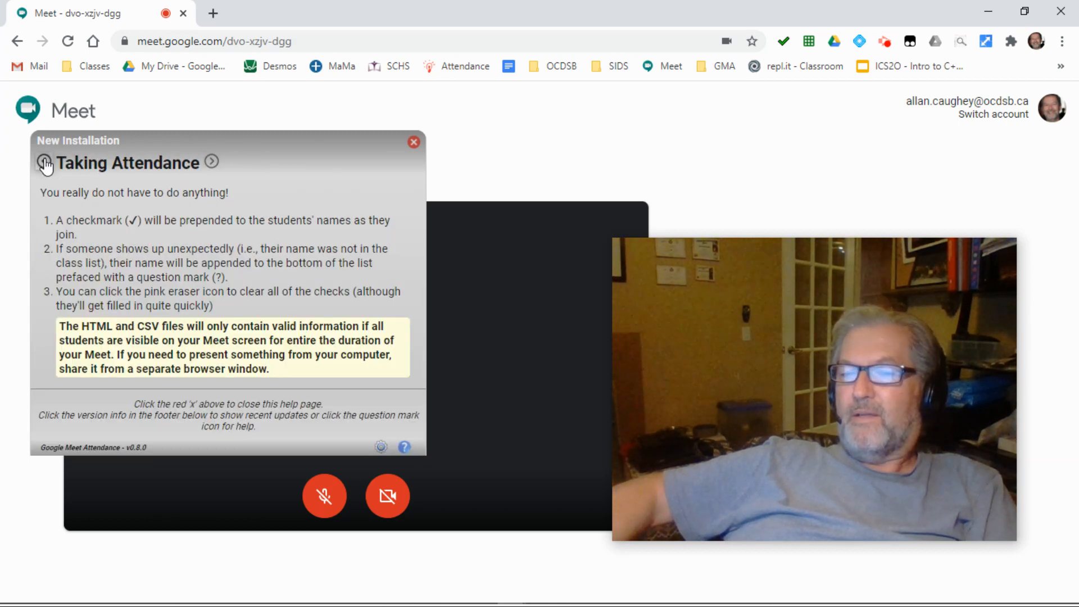
{"action": "left_click", "coordinate": [211, 161]}
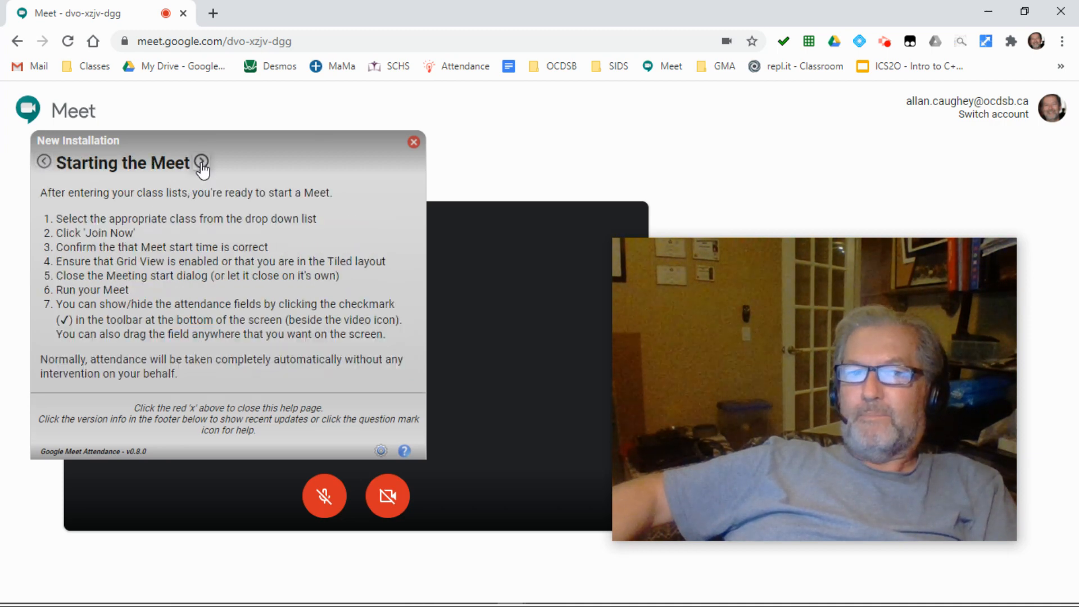
{"action": "mouse_move", "coordinate": [201, 163]}
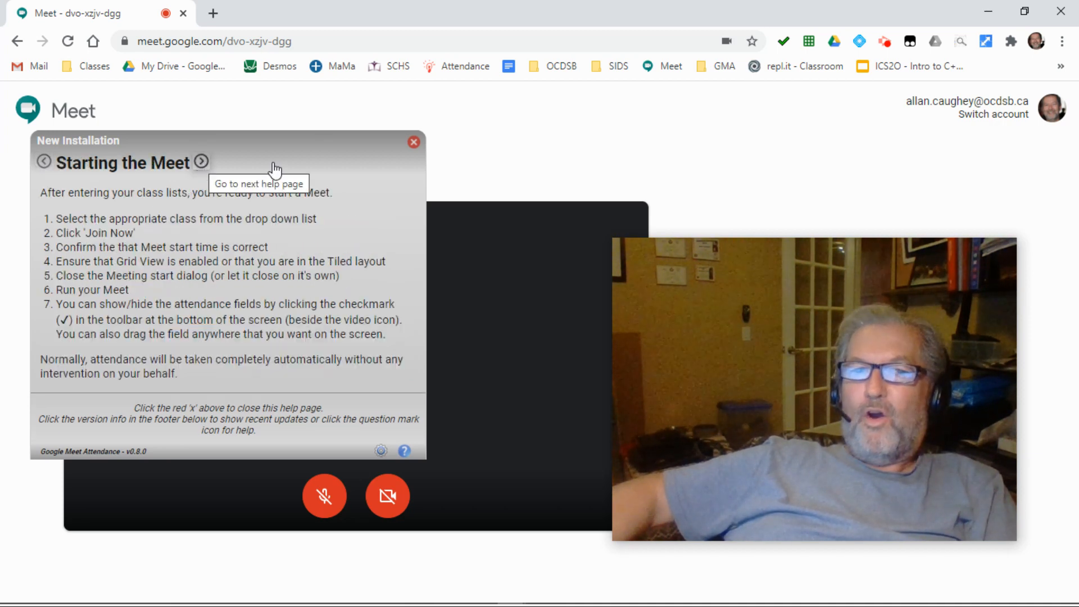
{"action": "mouse_move", "coordinate": [308, 162]}
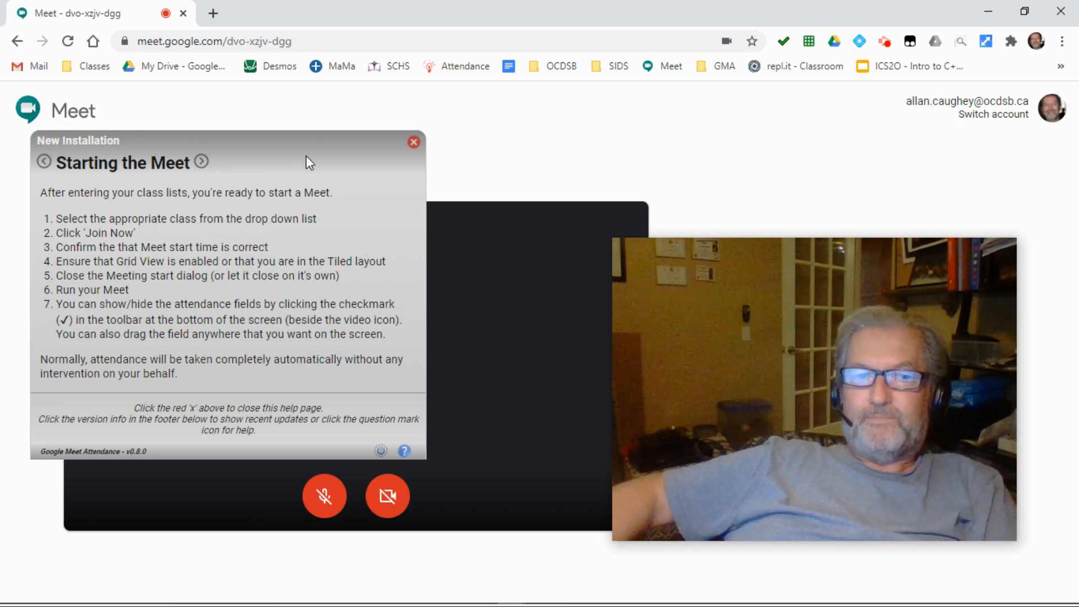
{"action": "mouse_move", "coordinate": [414, 142]}
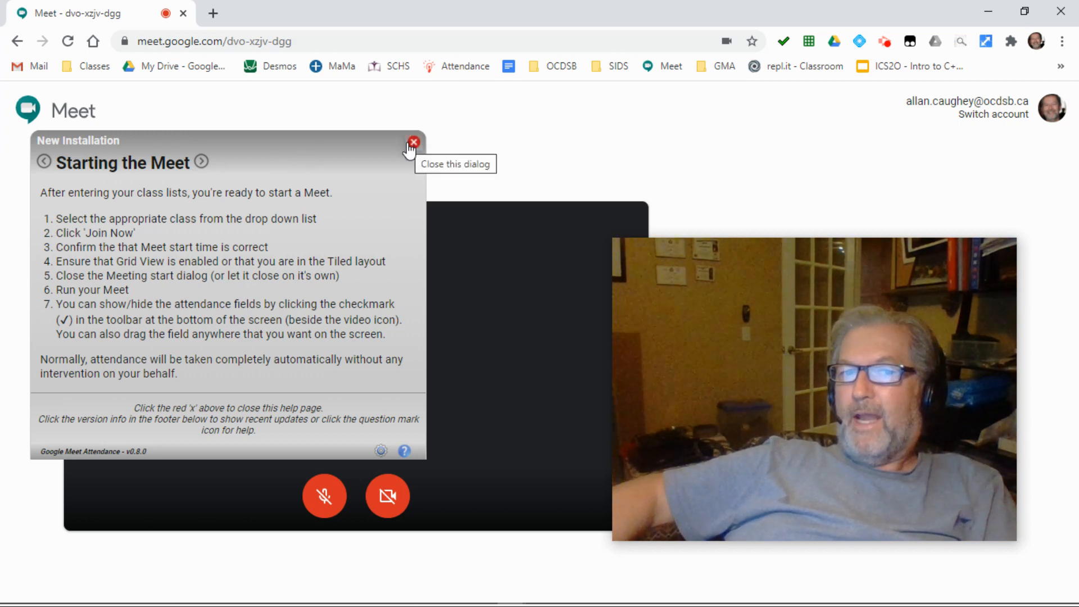
{"action": "left_click", "coordinate": [414, 142]}
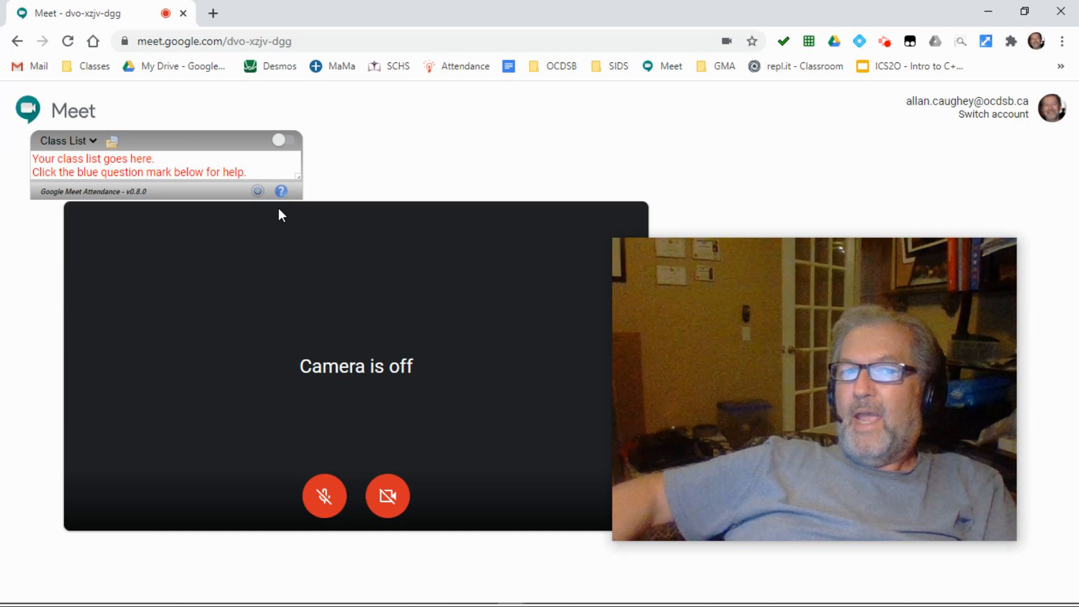
{"action": "mouse_move", "coordinate": [281, 192]}
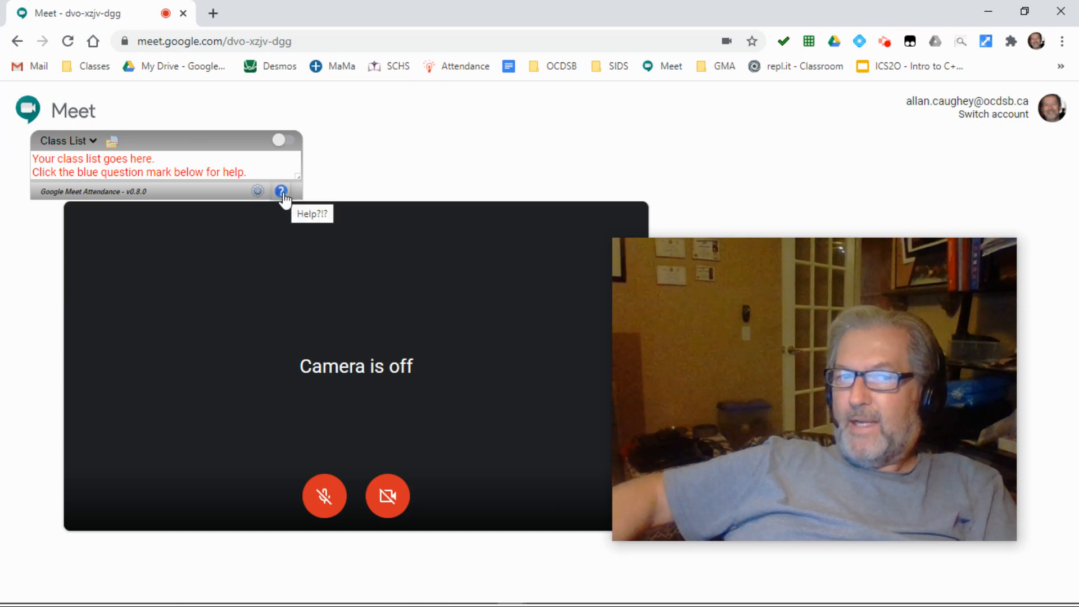
{"action": "left_click", "coordinate": [280, 191]}
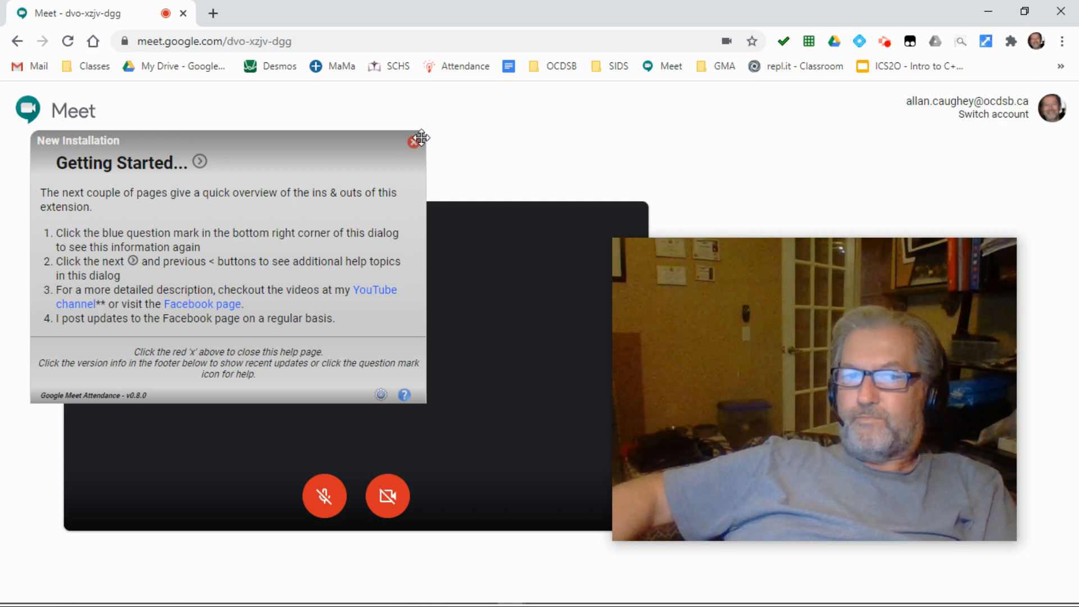
Step: Page the update notes back through v0.7.11, v0.7.10 to v0.7.9, then close them
{"action": "left_click", "coordinate": [414, 141]}
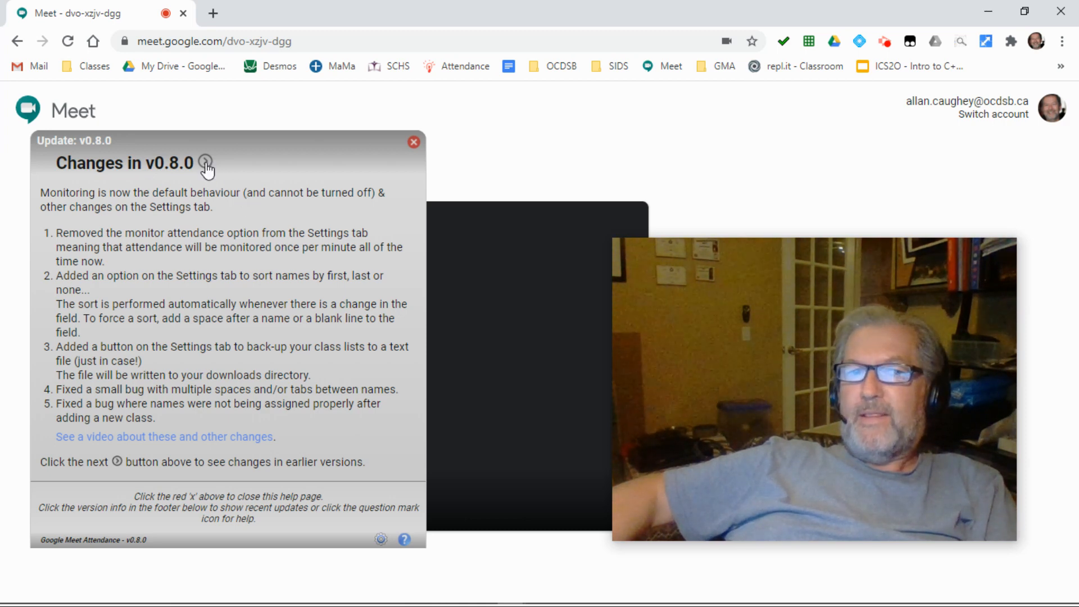
{"action": "left_click", "coordinate": [206, 163]}
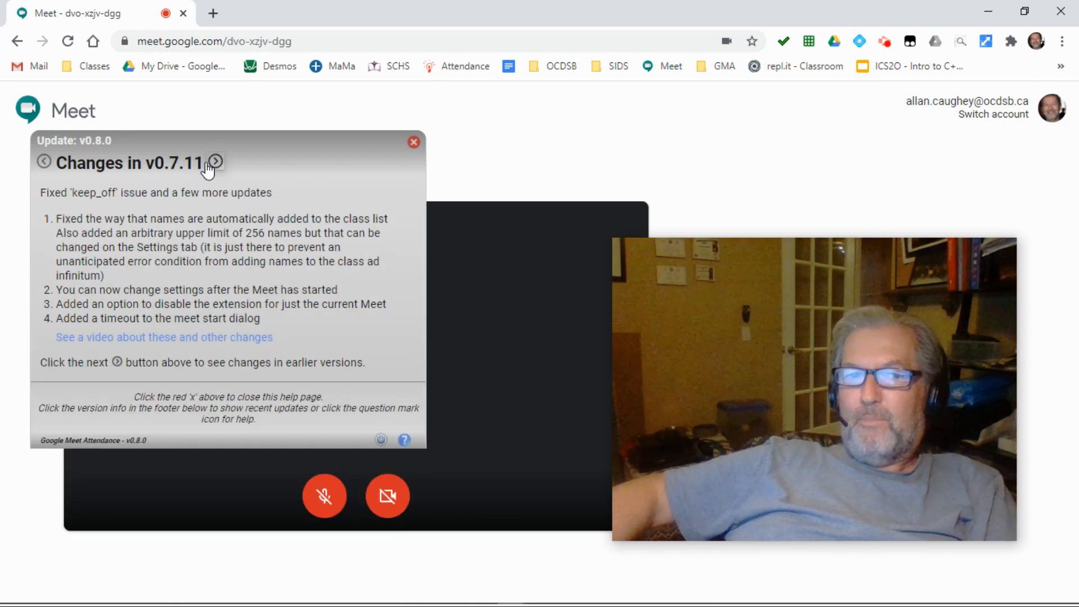
{"action": "left_click", "coordinate": [216, 163]}
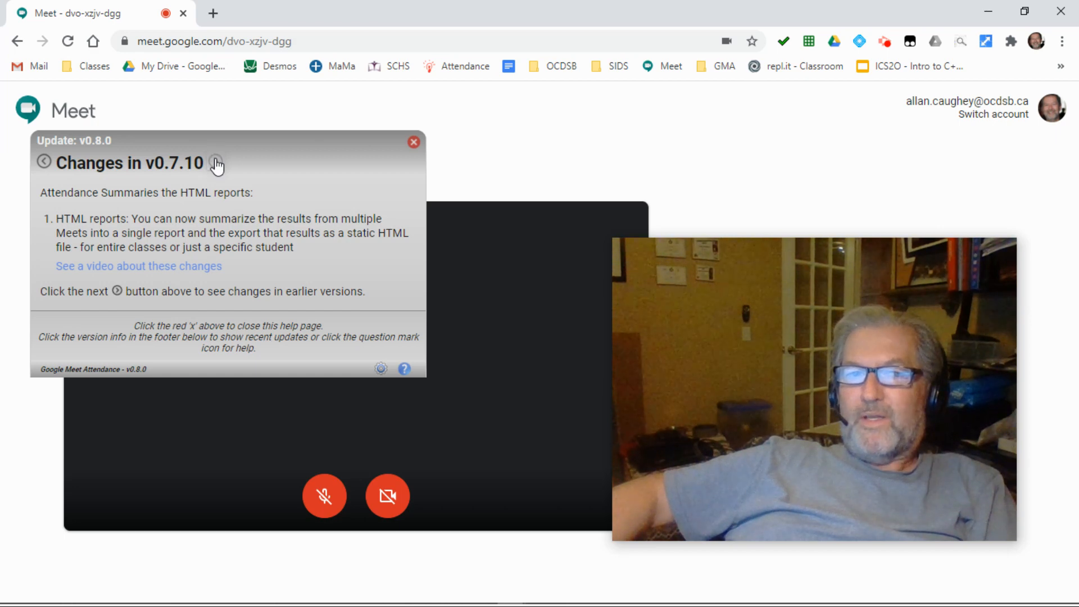
{"action": "left_click", "coordinate": [215, 163]}
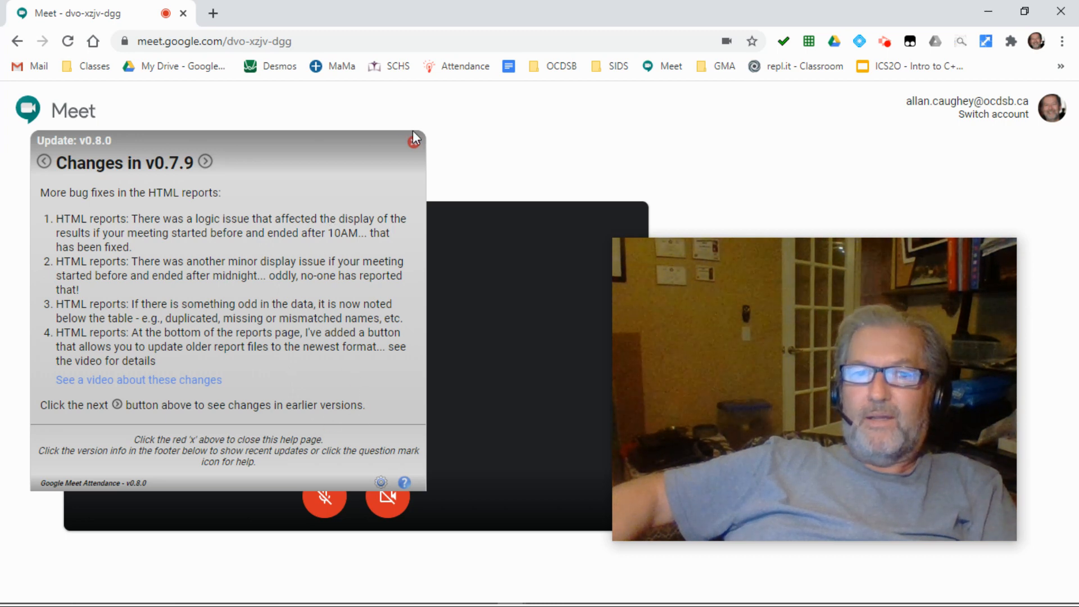
{"action": "mouse_move", "coordinate": [414, 143]}
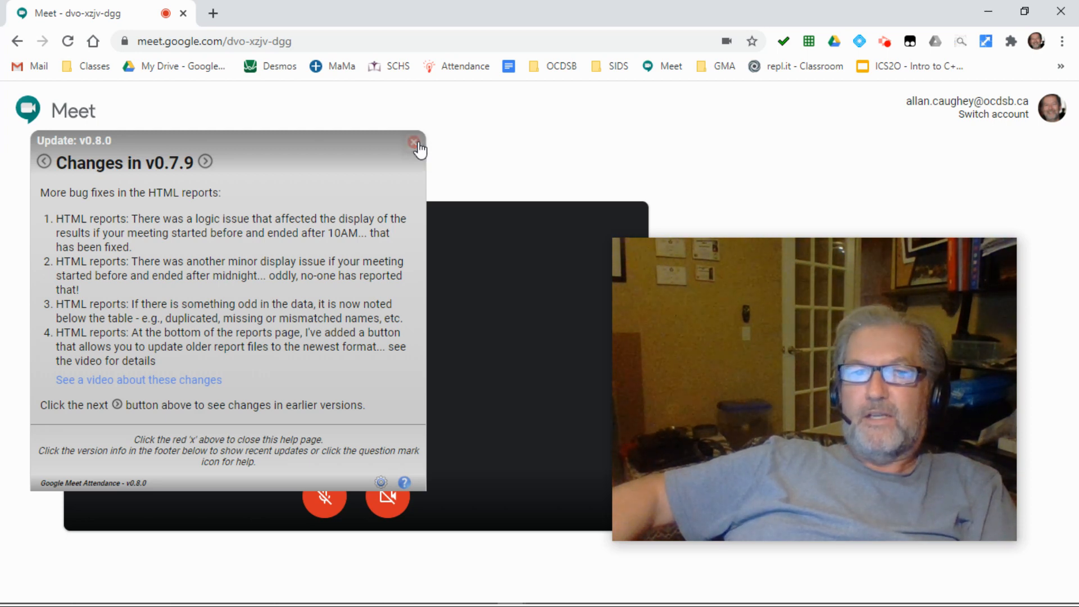
{"action": "left_click", "coordinate": [414, 142]}
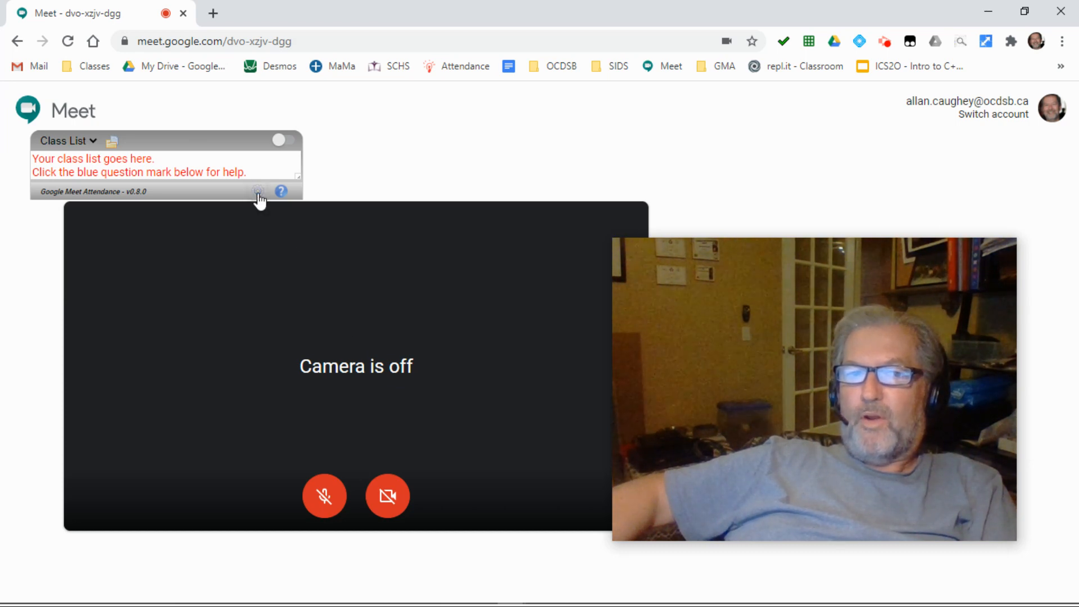
{"action": "left_click", "coordinate": [258, 192]}
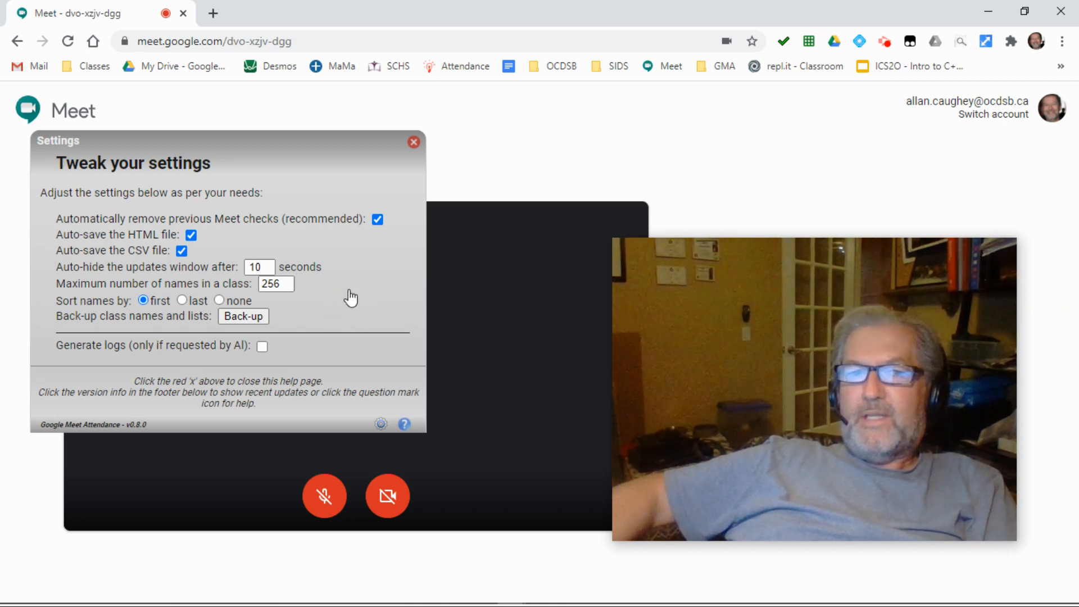
{"action": "mouse_move", "coordinate": [433, 217]}
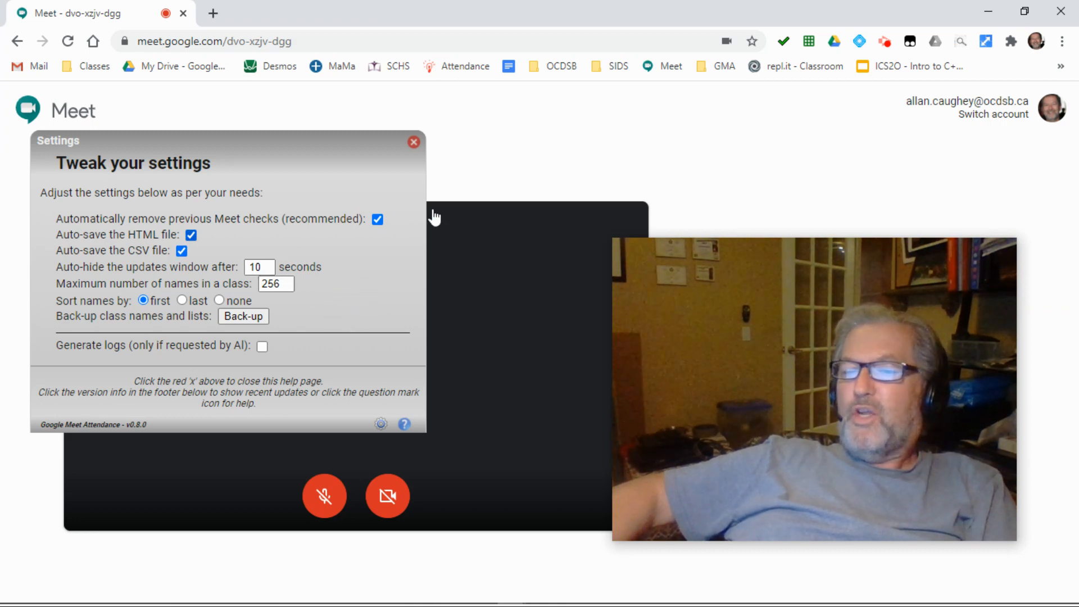
{"action": "mouse_move", "coordinate": [389, 242]}
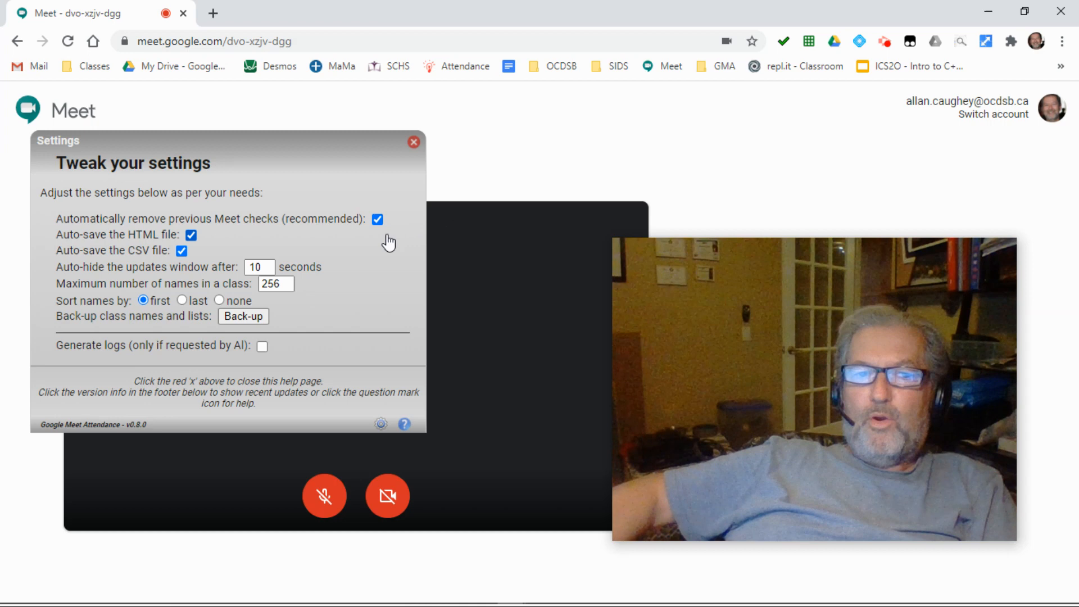
{"action": "mouse_move", "coordinate": [181, 220]}
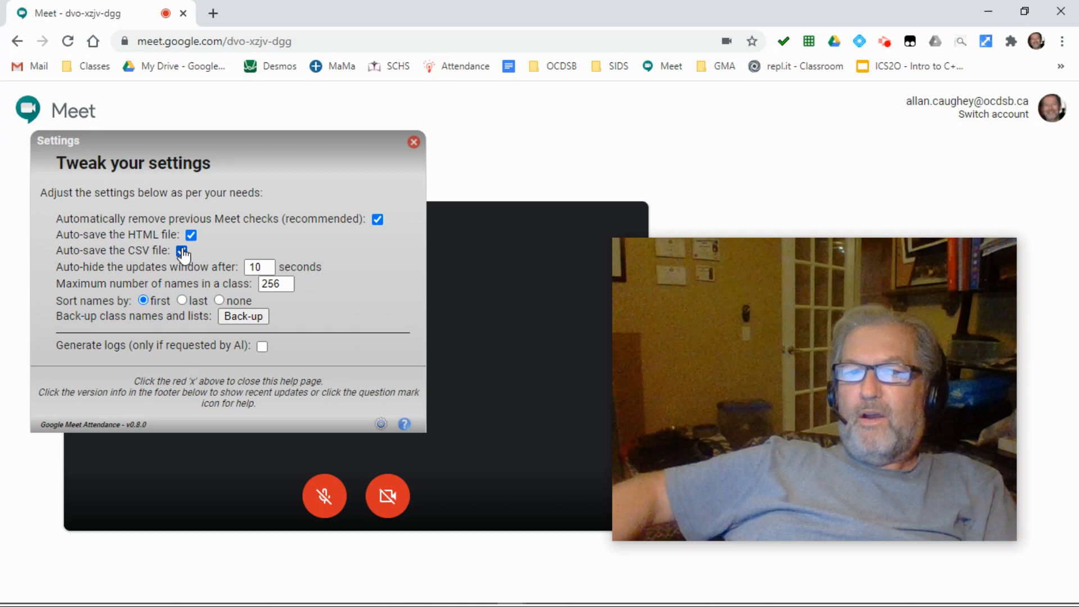
{"action": "left_click", "coordinate": [182, 251]}
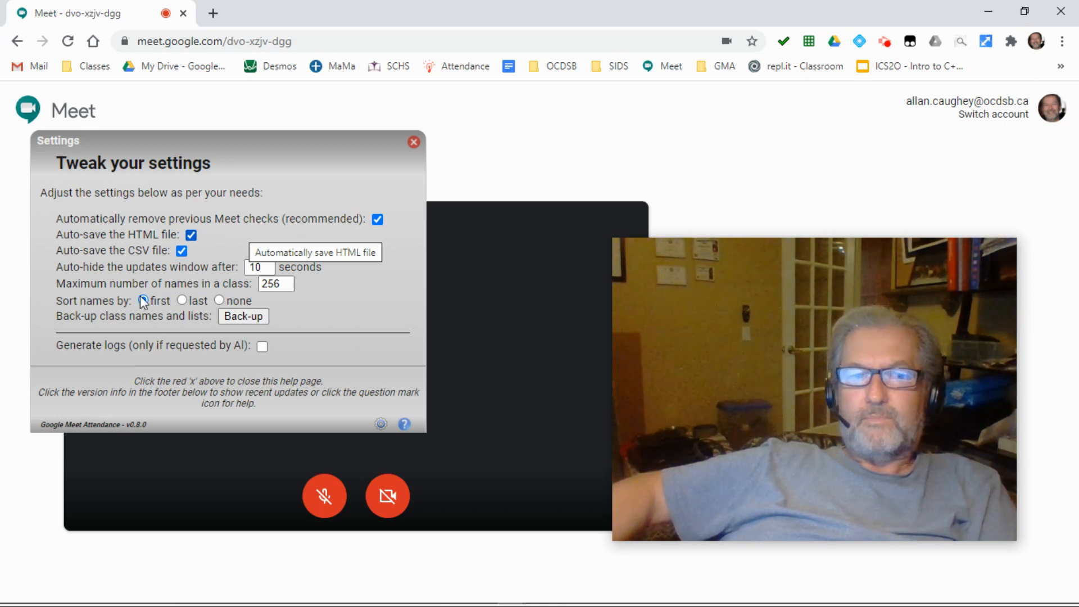
{"action": "left_click", "coordinate": [144, 300]}
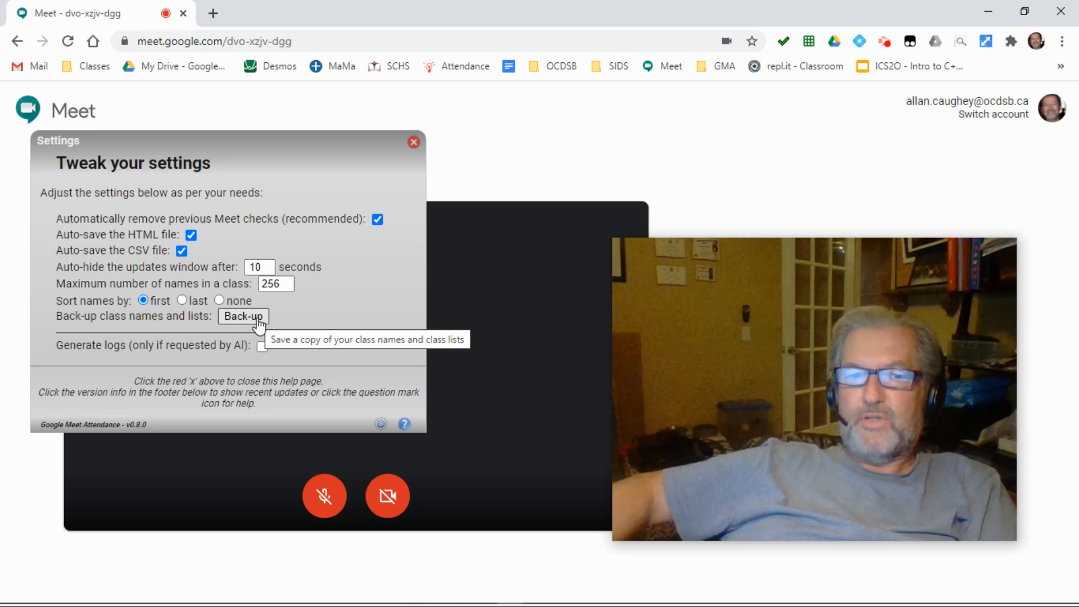
{"action": "mouse_move", "coordinate": [261, 351]}
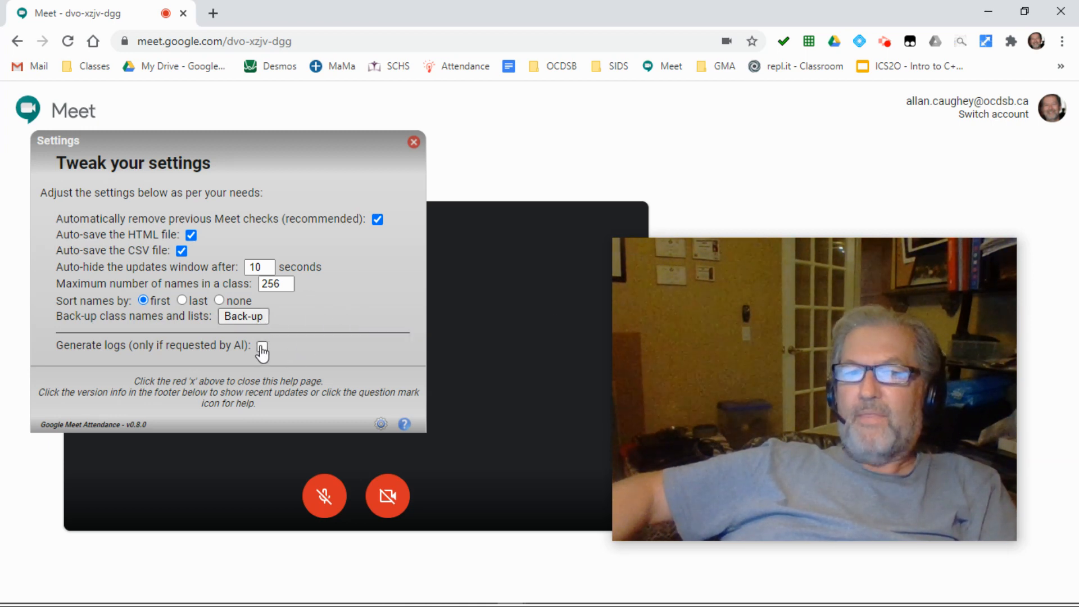
{"action": "left_click", "coordinate": [261, 346]}
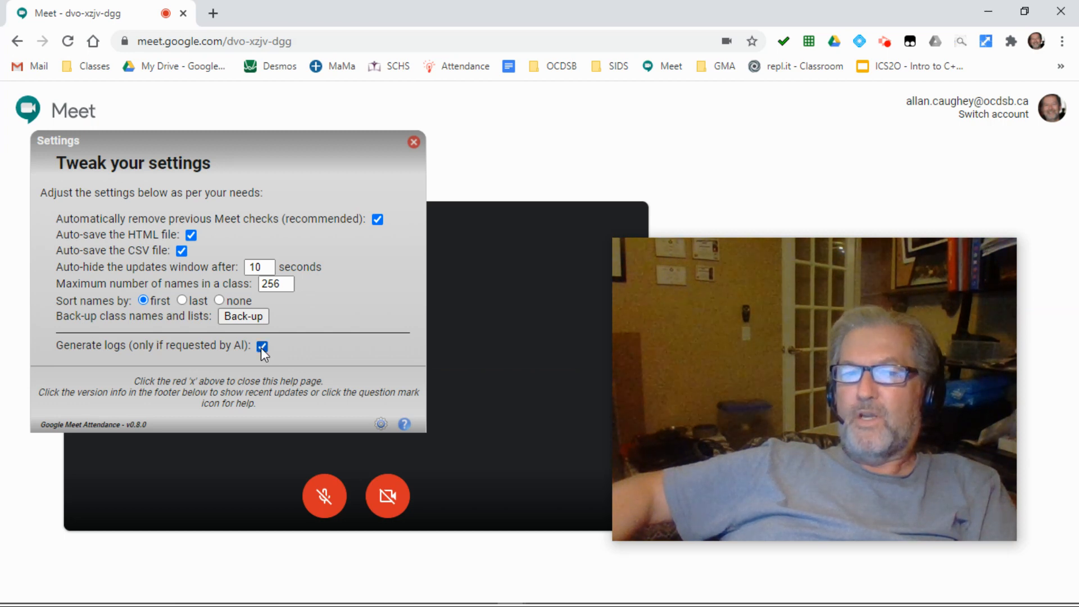
{"action": "left_click", "coordinate": [263, 347]}
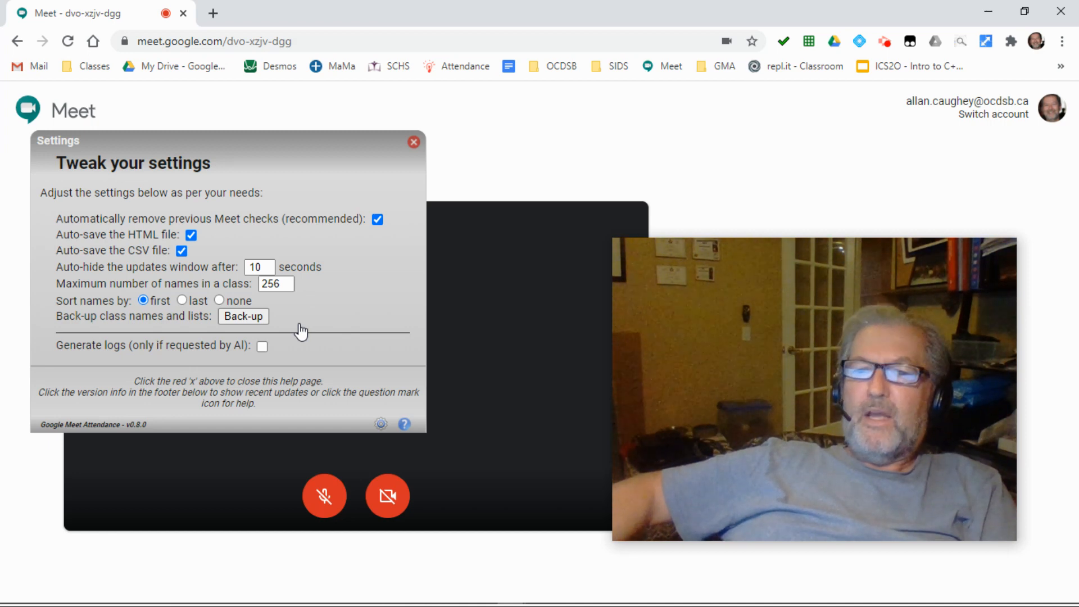
{"action": "mouse_move", "coordinate": [328, 336]}
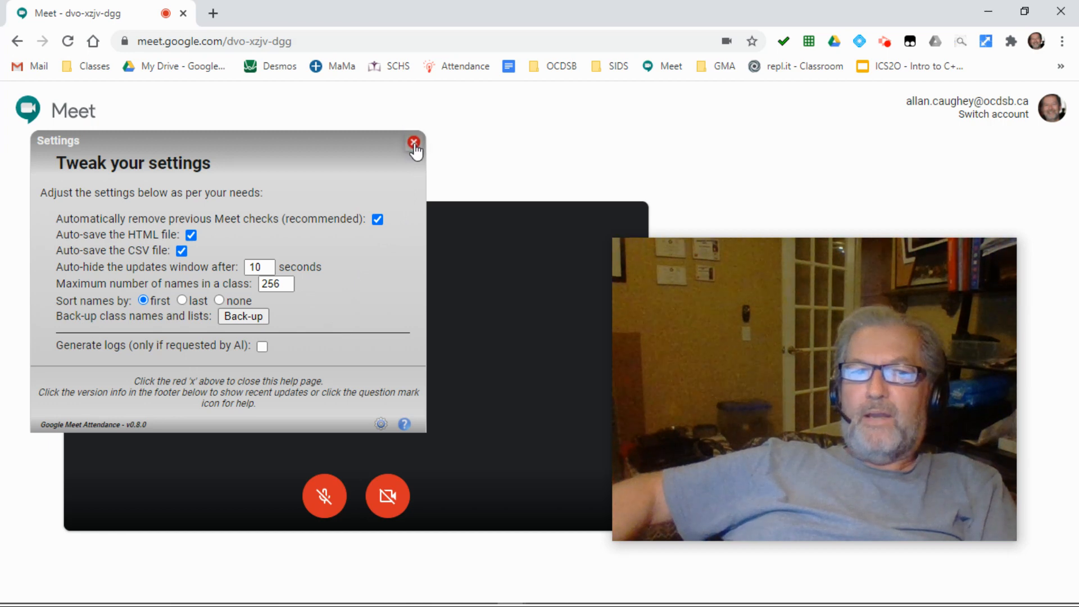
Step: Close Settings, then switch attendance tracking off and back on from the panel header
{"action": "left_click", "coordinate": [413, 144]}
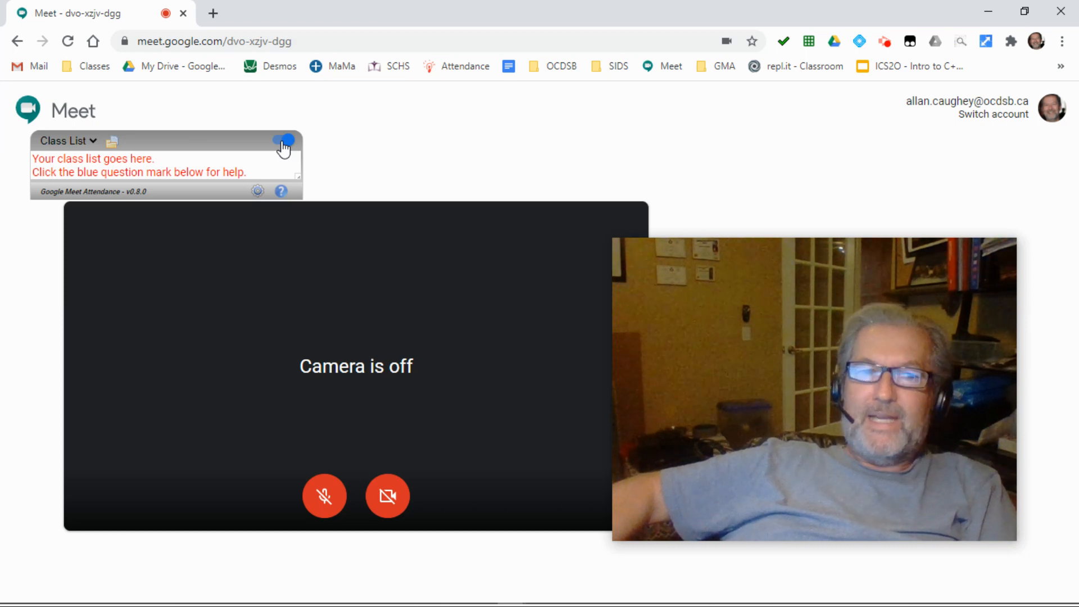
{"action": "left_click", "coordinate": [284, 141]}
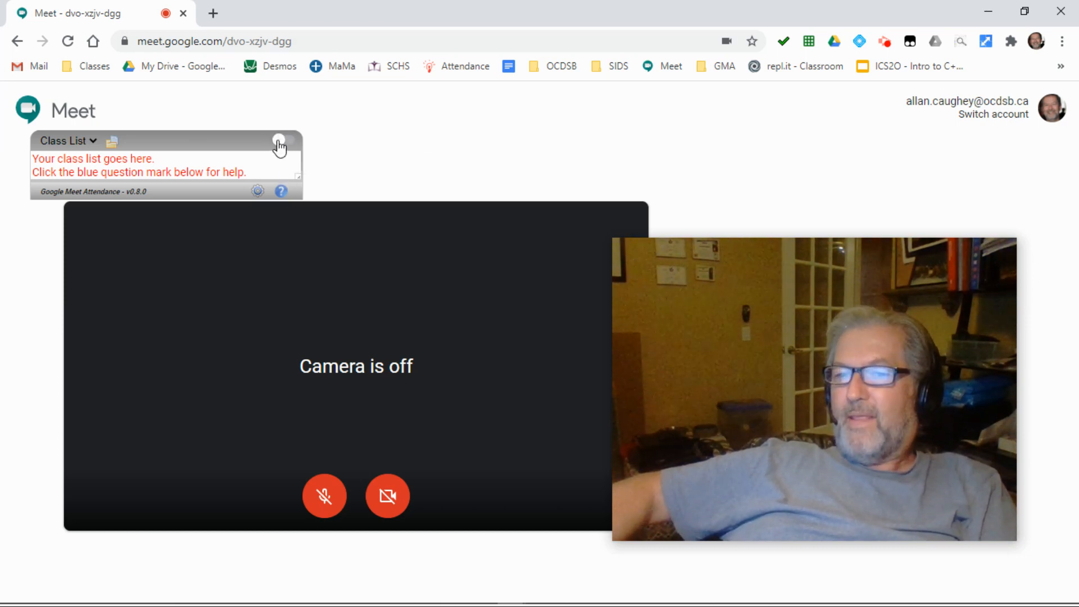
{"action": "mouse_move", "coordinate": [279, 141]}
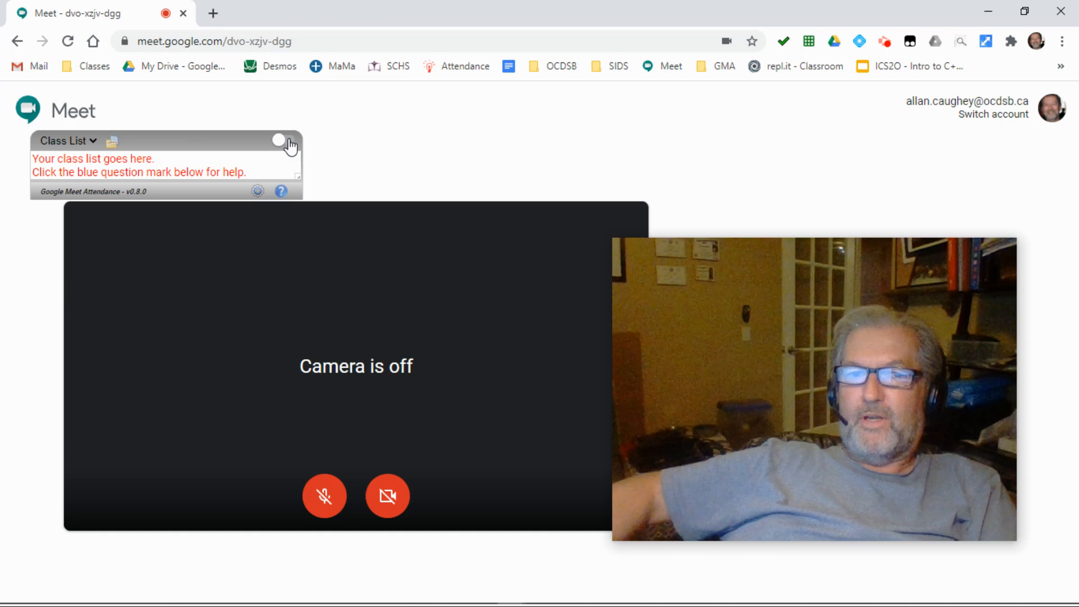
{"action": "left_click", "coordinate": [283, 140]}
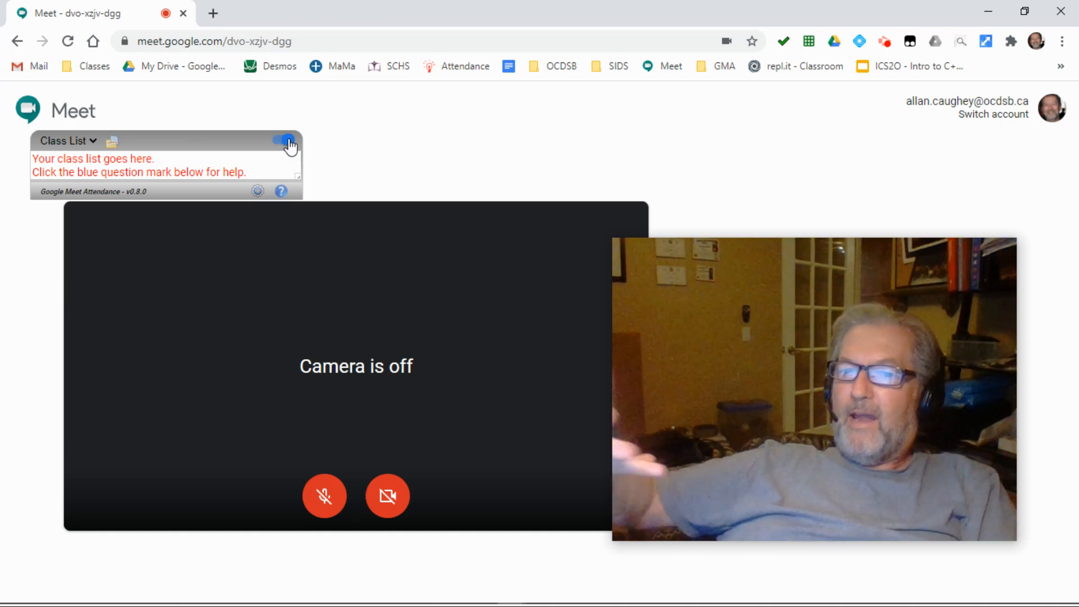
{"action": "mouse_move", "coordinate": [236, 134]}
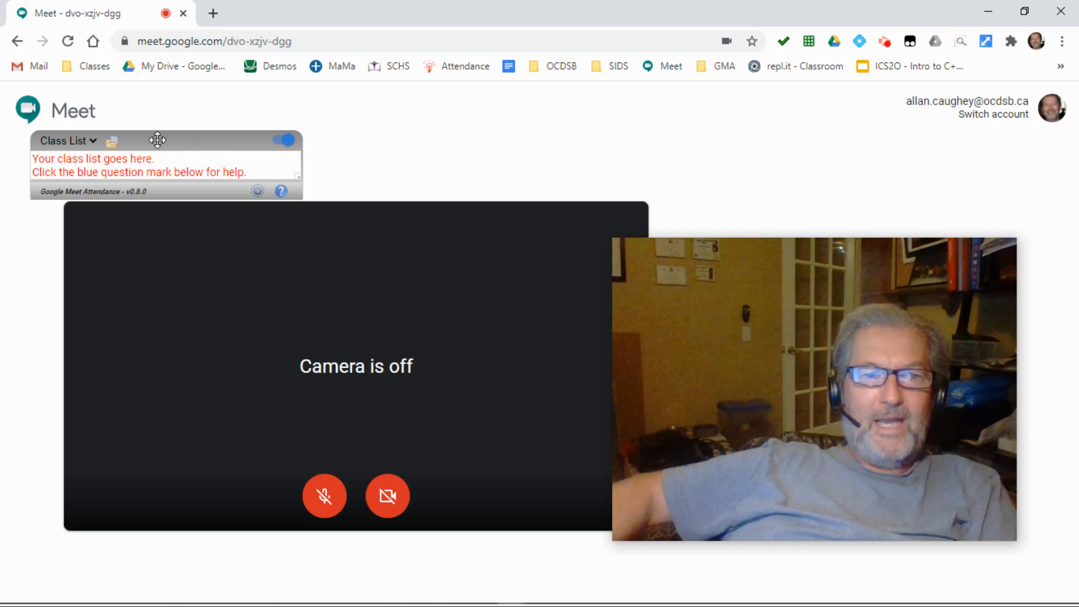
Step: Open and close the empty class list, then open it at the top-right: My Classes, Other Options, Add
{"action": "left_click", "coordinate": [67, 141]}
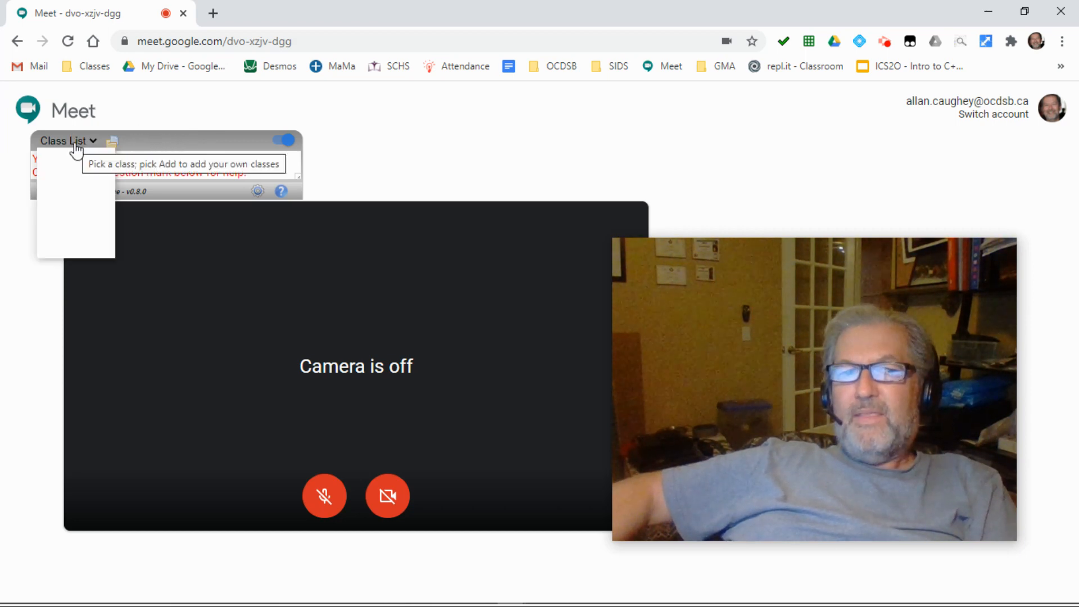
{"action": "left_click", "coordinate": [67, 141]}
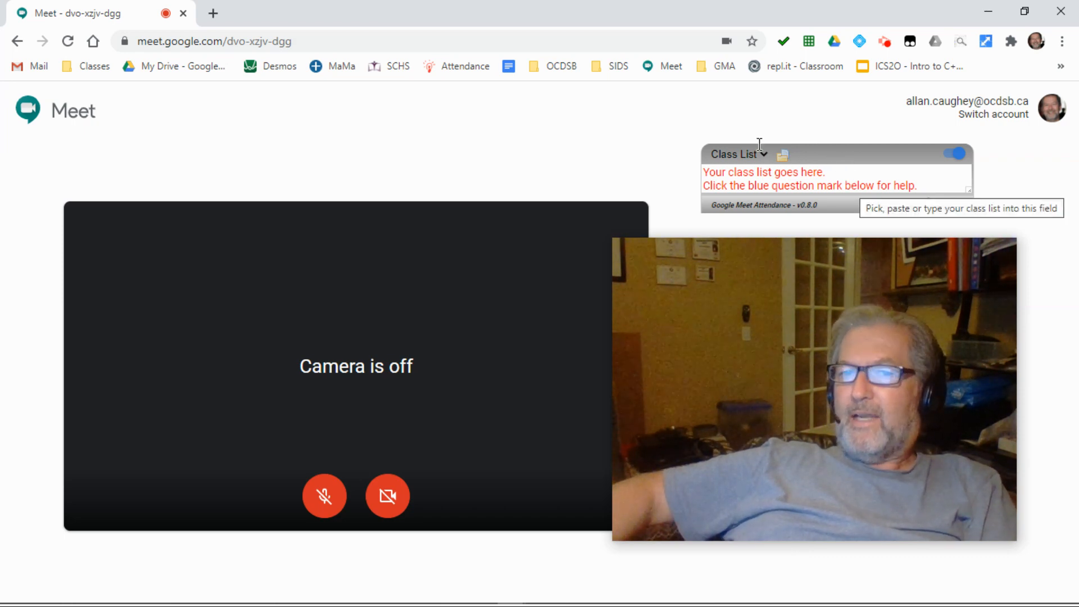
{"action": "left_click", "coordinate": [735, 154]}
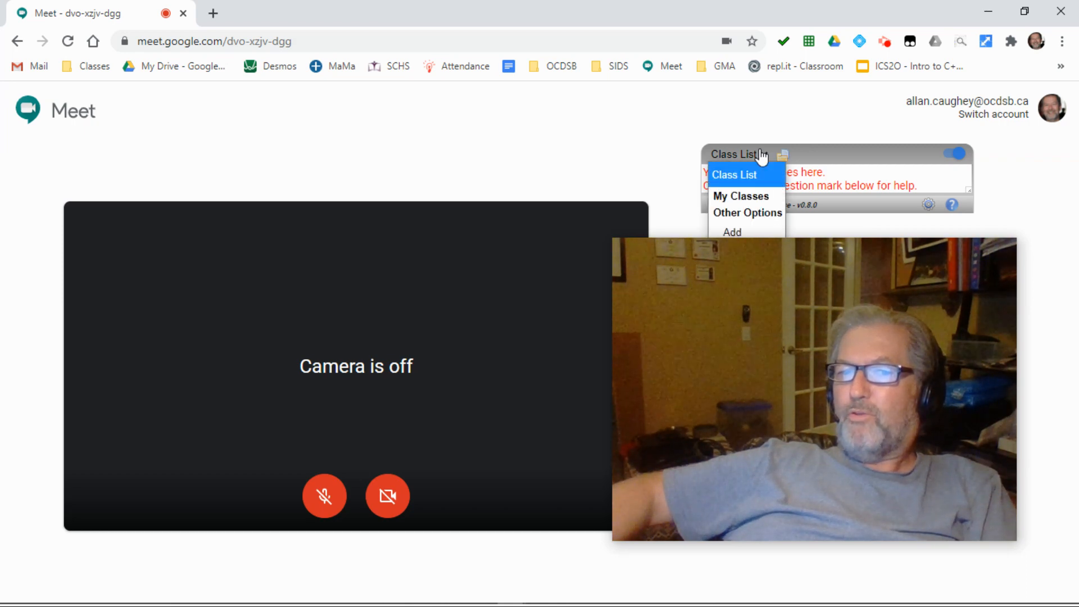